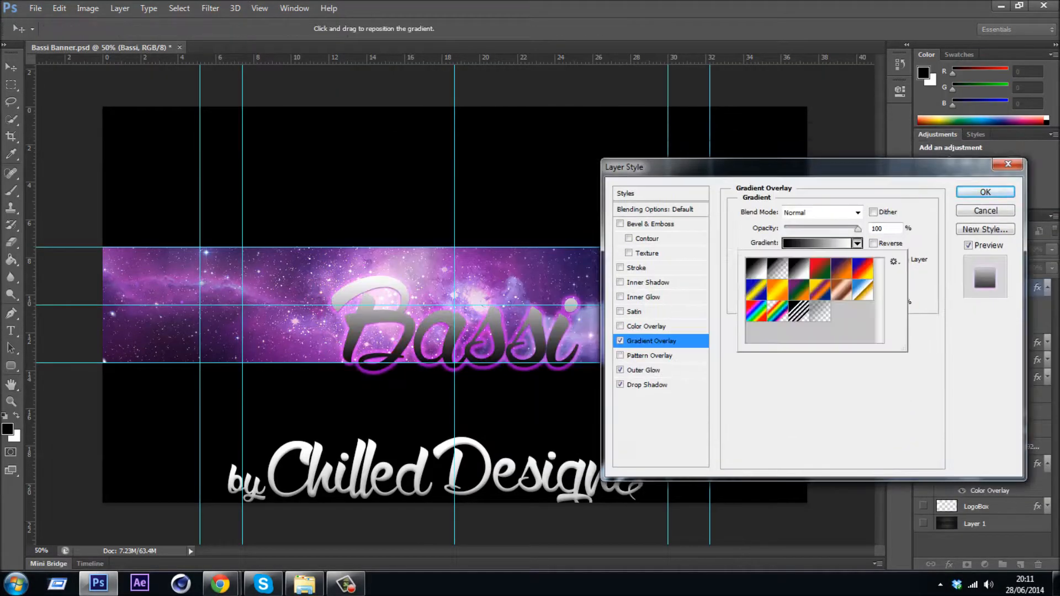
Step: Edit the Gradient Overlay and confirm the Layer Style so Bassi gets a purple galaxy fill with glow
left_click(818, 243)
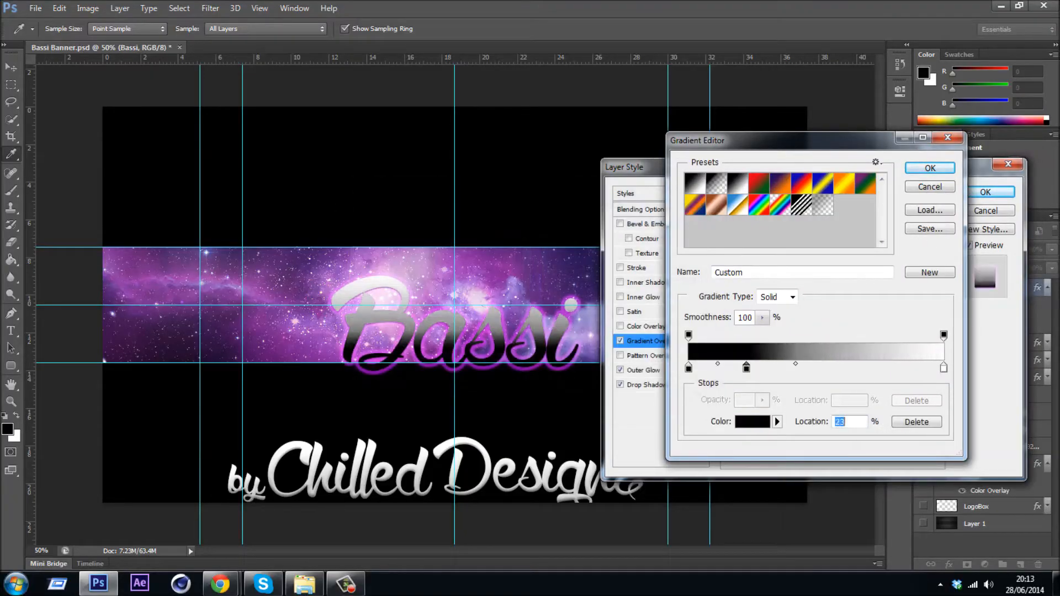
left_click(928, 168)
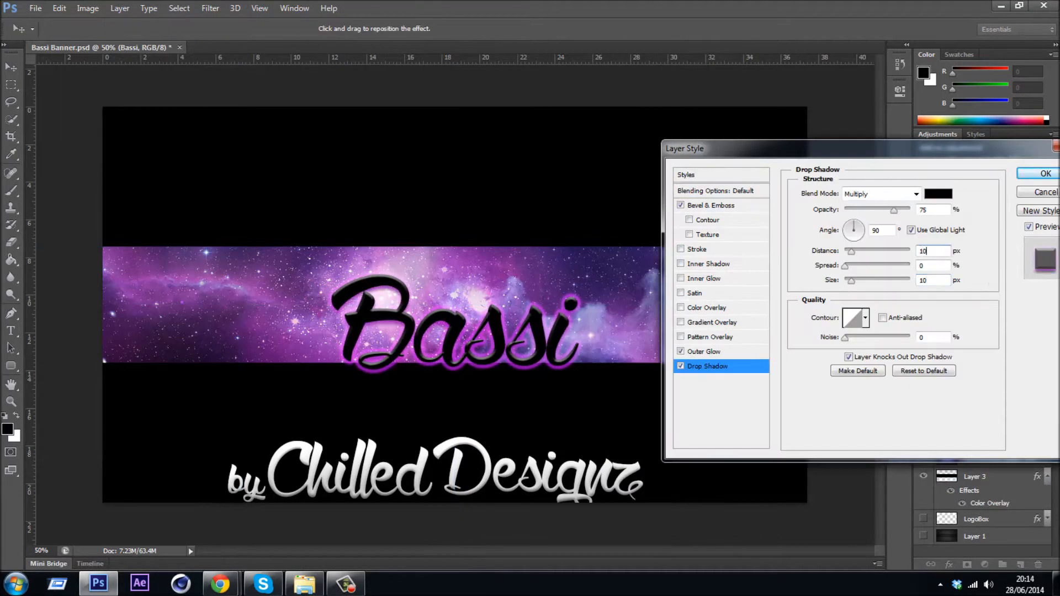
left_click(1044, 173)
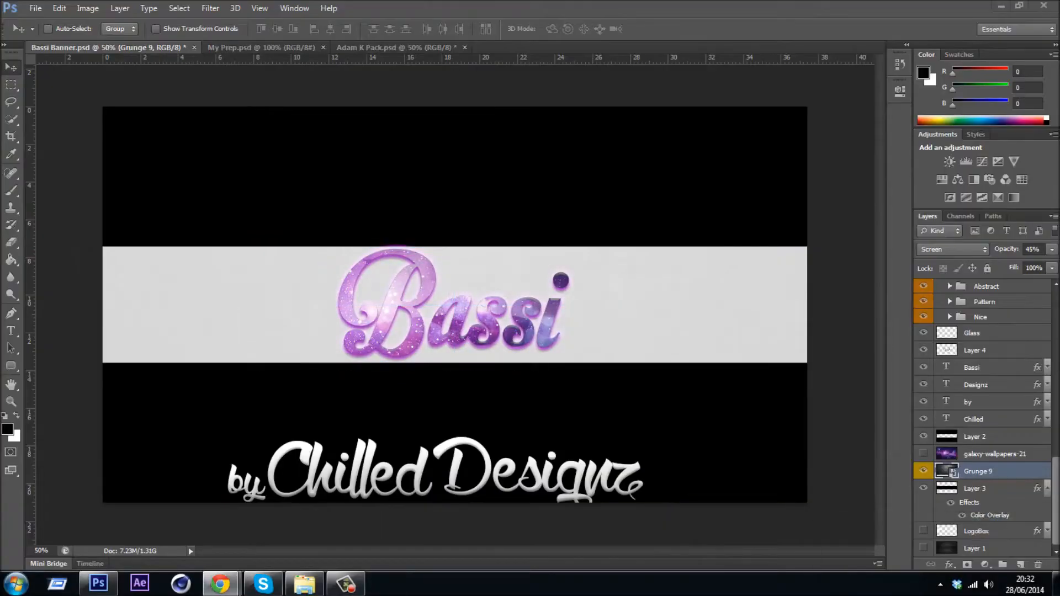
Step: Build the outlined pink 'Stalk me! /itsBassi' box with Facebook, Twitter and Twitch icons
left_click(972, 366)
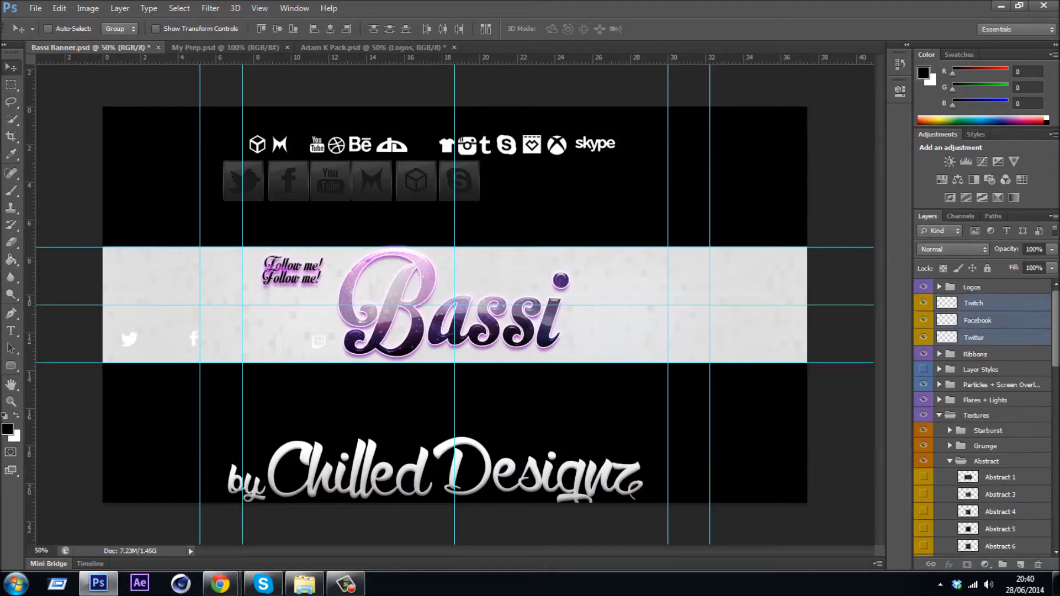
key("ctrl++")
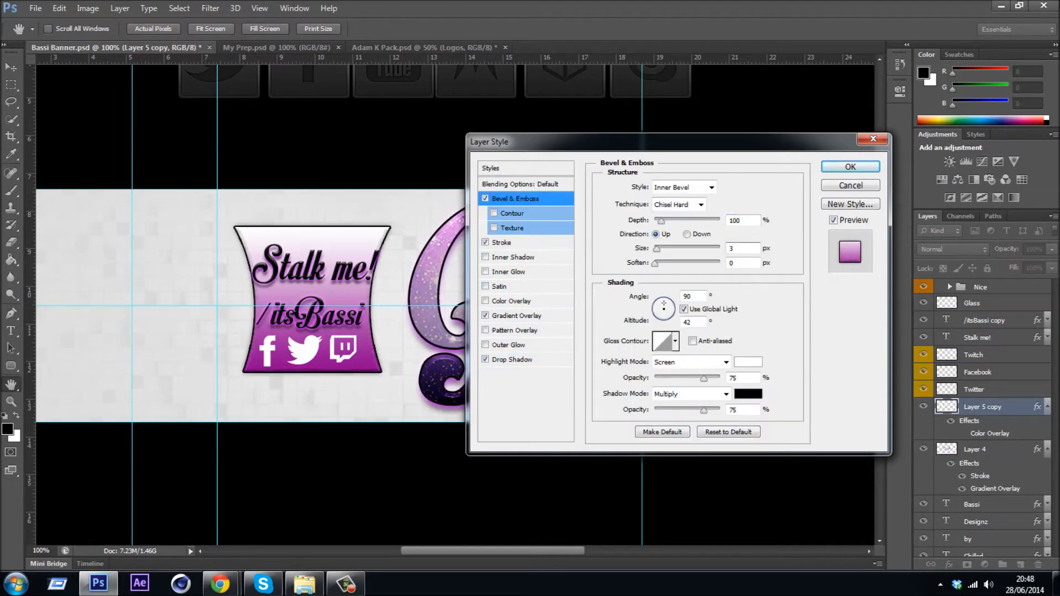
Step: Restyle the box into a translucent pink panel and bring up the RATED PURPLE text layer's font warning
left_click(850, 167)
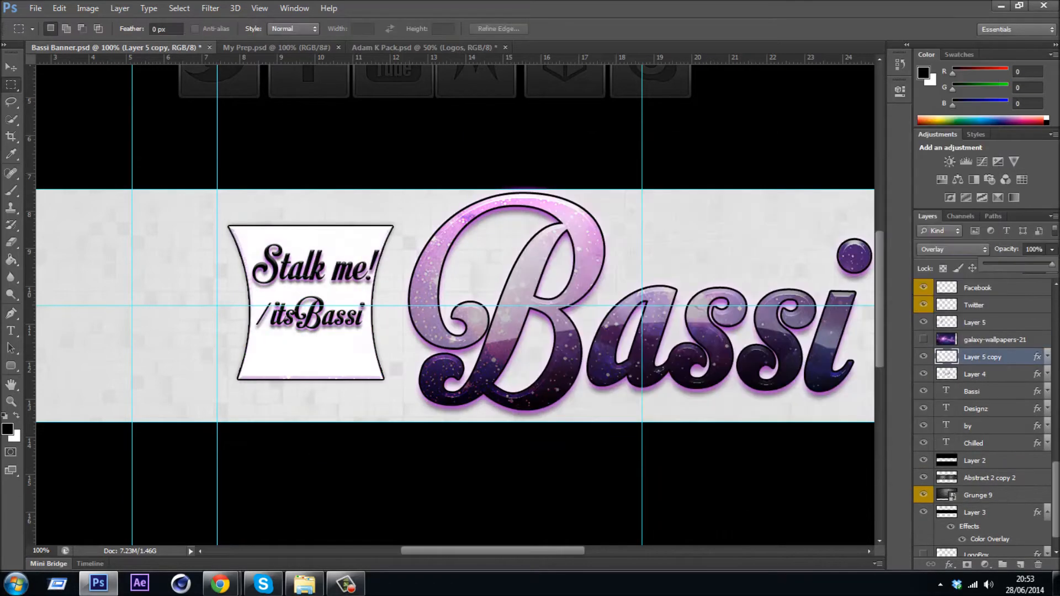
double_click(982, 357)
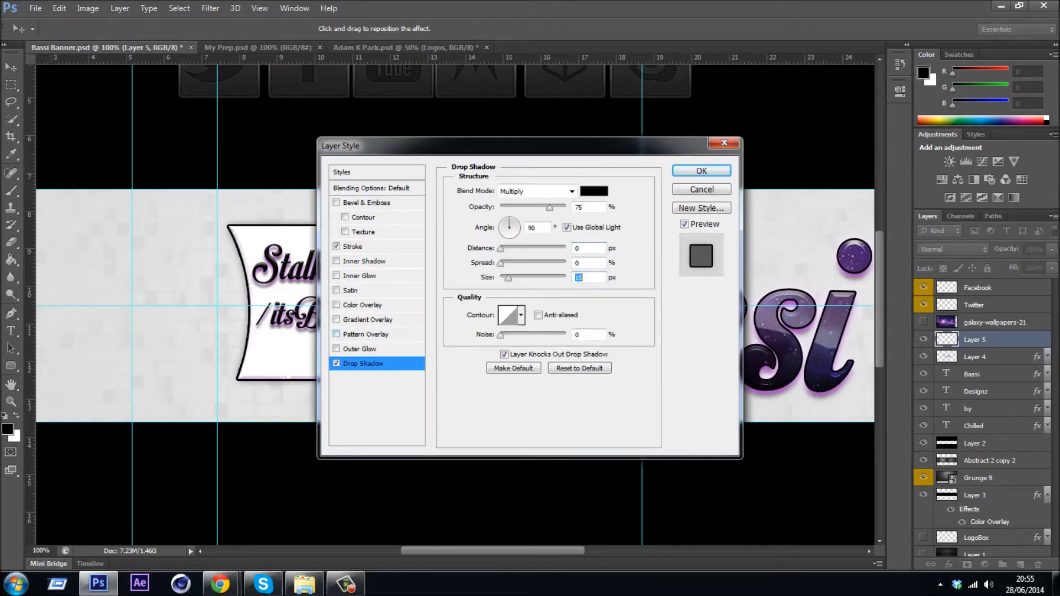
left_click(371, 188)
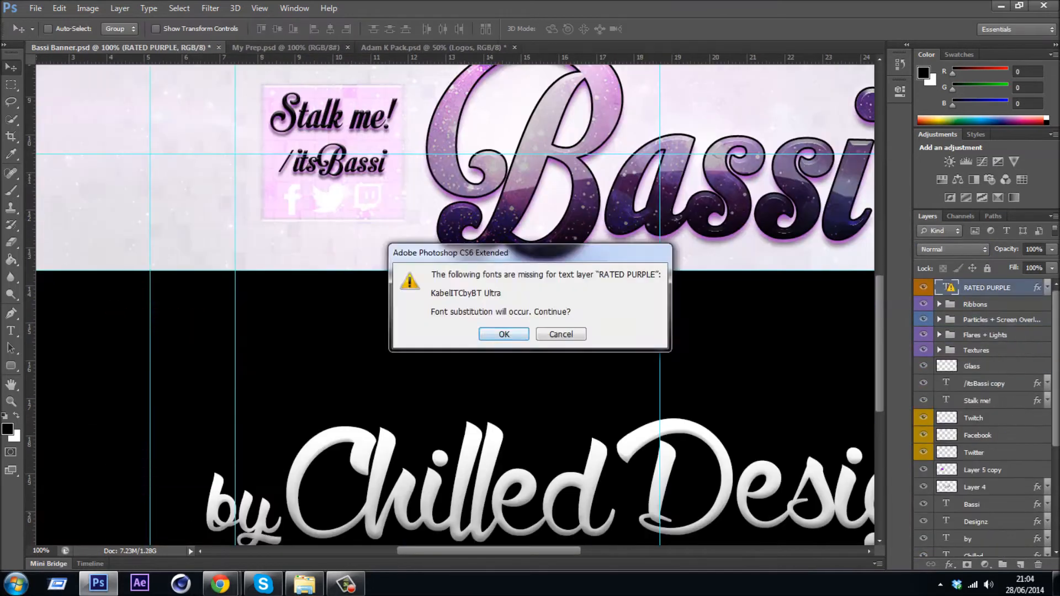
Step: Accept the font substitution and make the box lettering purple script with black outlines
left_click(504, 333)
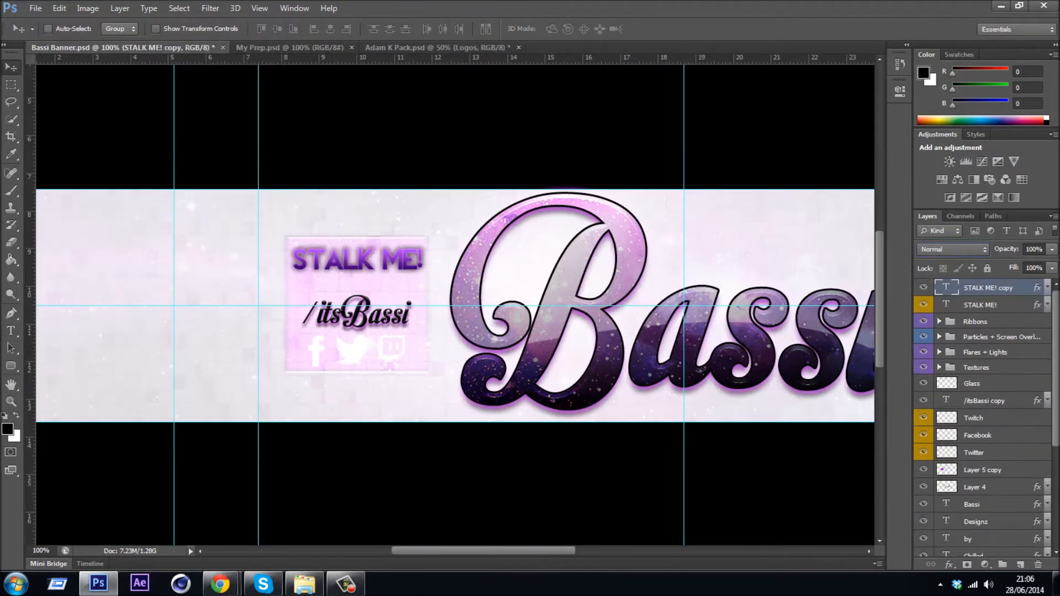
double_click(357, 297)
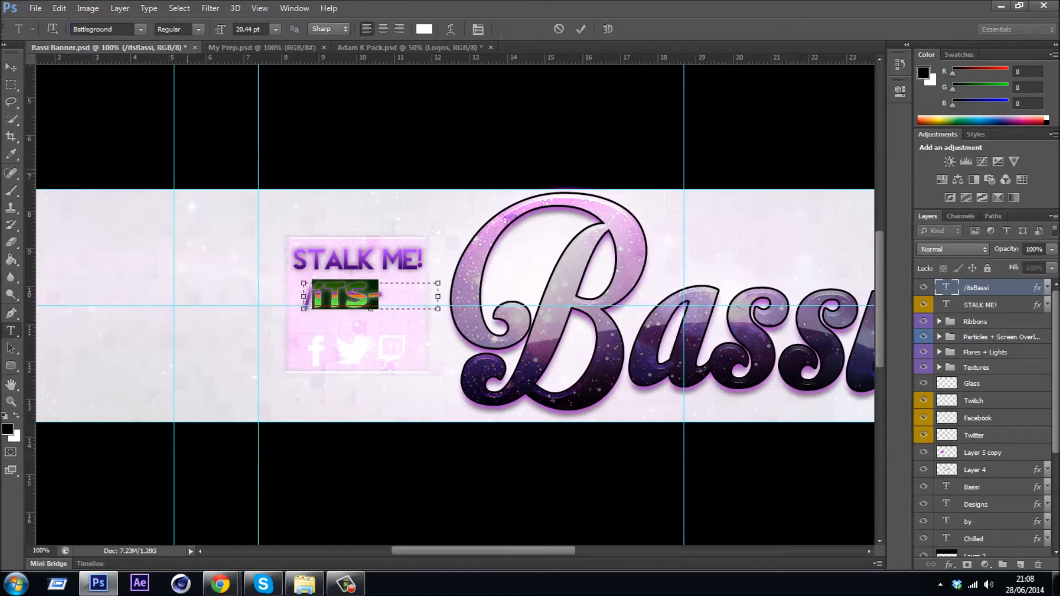
left_click(979, 305)
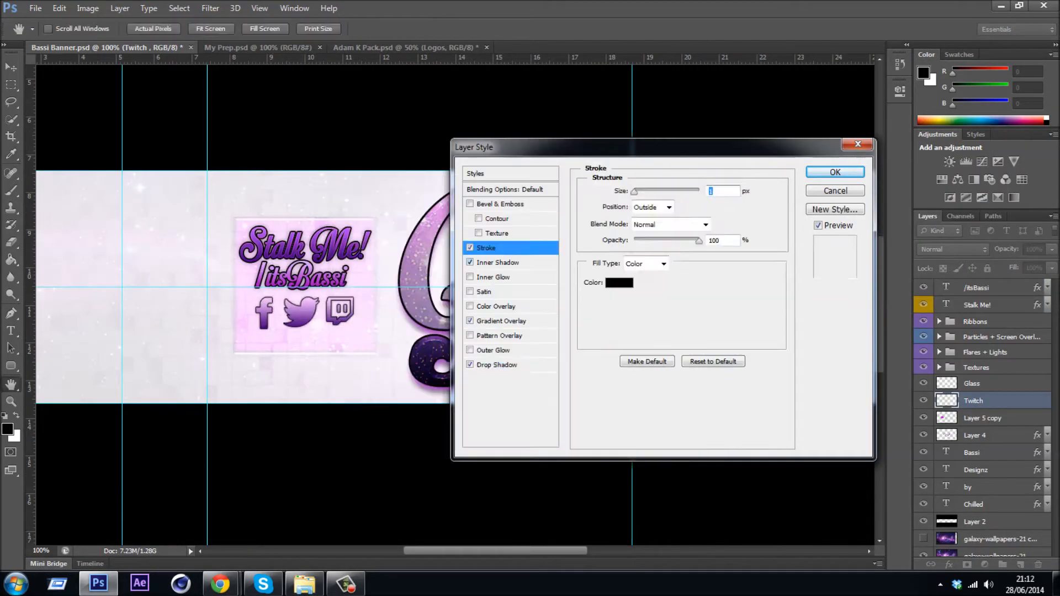
Step: Confirm the Twitch icon effects and add the discount-code text and SC Black logo layers
left_click(835, 172)
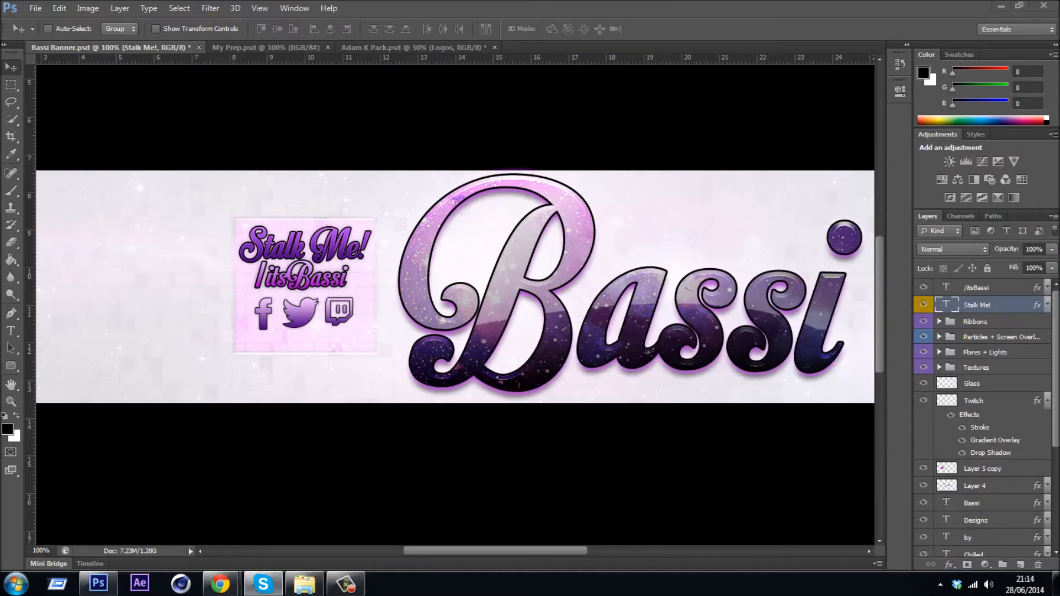
left_click(983, 468)
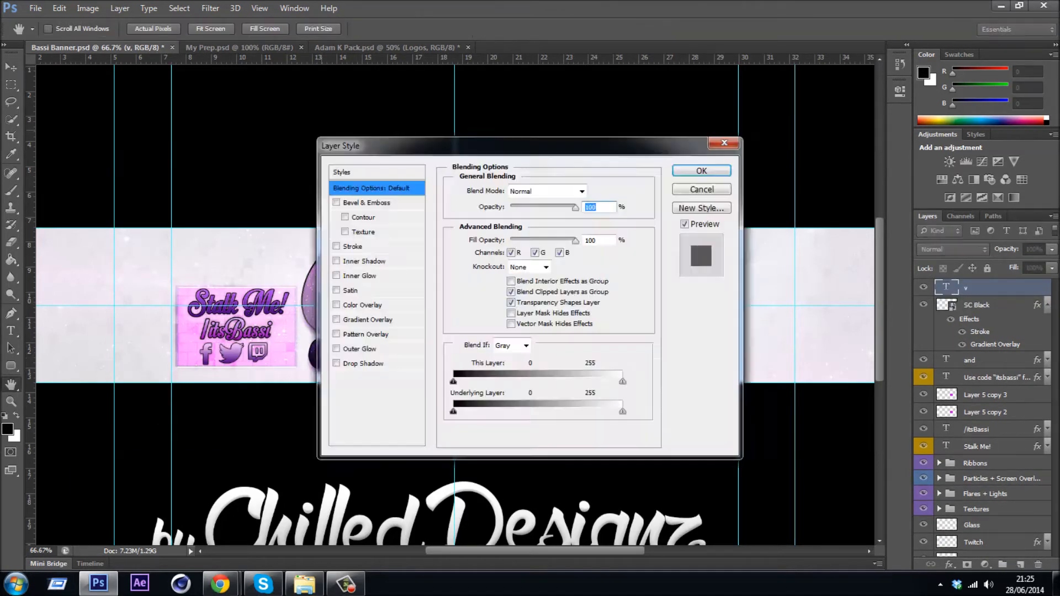
Step: Confirm the gradient overlay and stroke on the 'Use code itsbassi for 5% off!' text
left_click(702, 170)
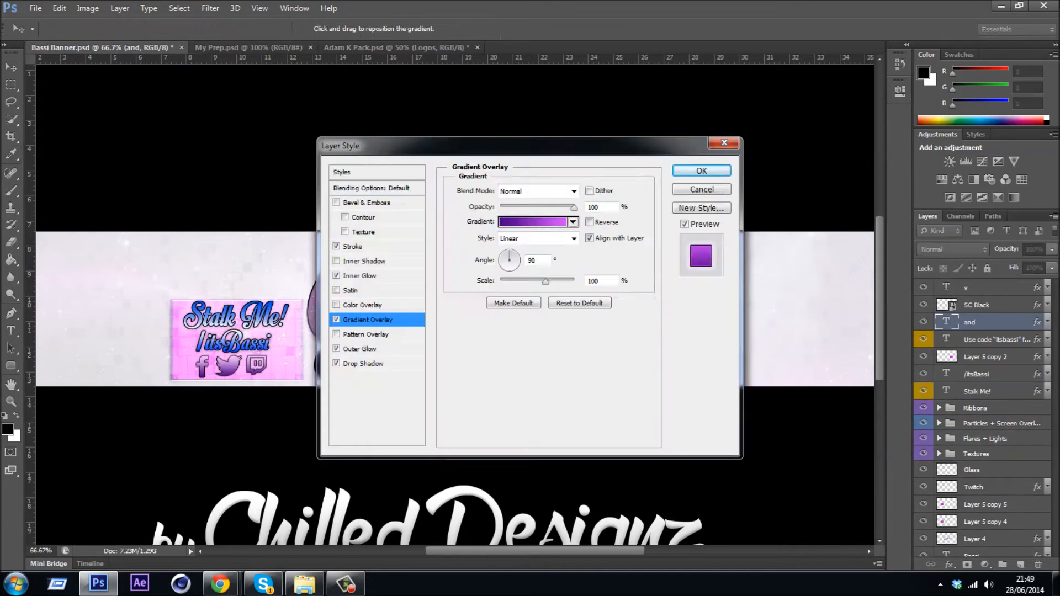
left_click(700, 170)
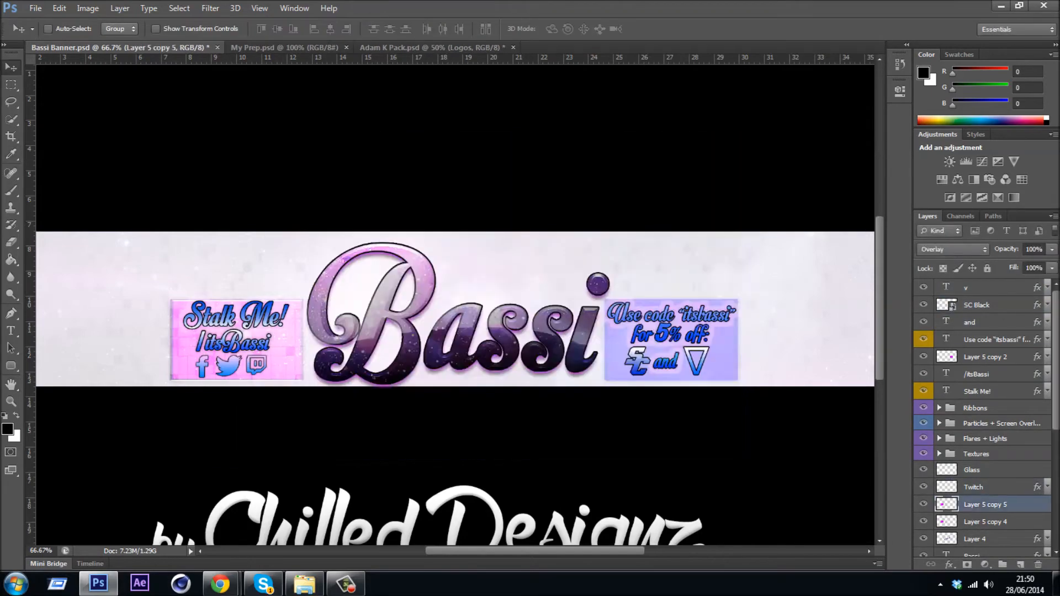